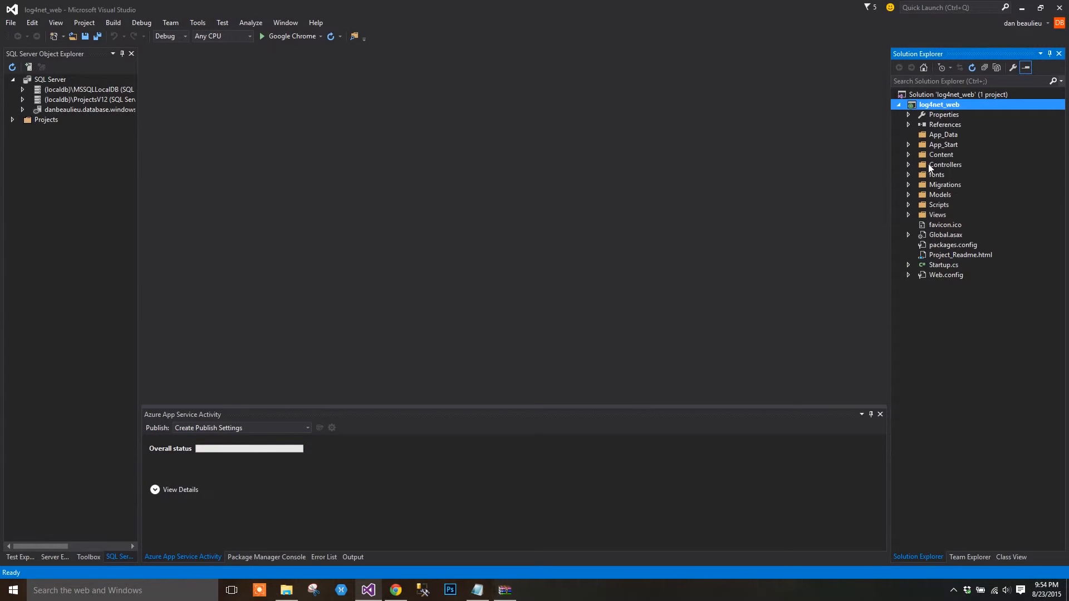
Add a new controller to Controllers using the 'MVC 5 Controller with views, using Entity Framework' scaffold
{"action": "right_click", "coordinate": [946, 165]}
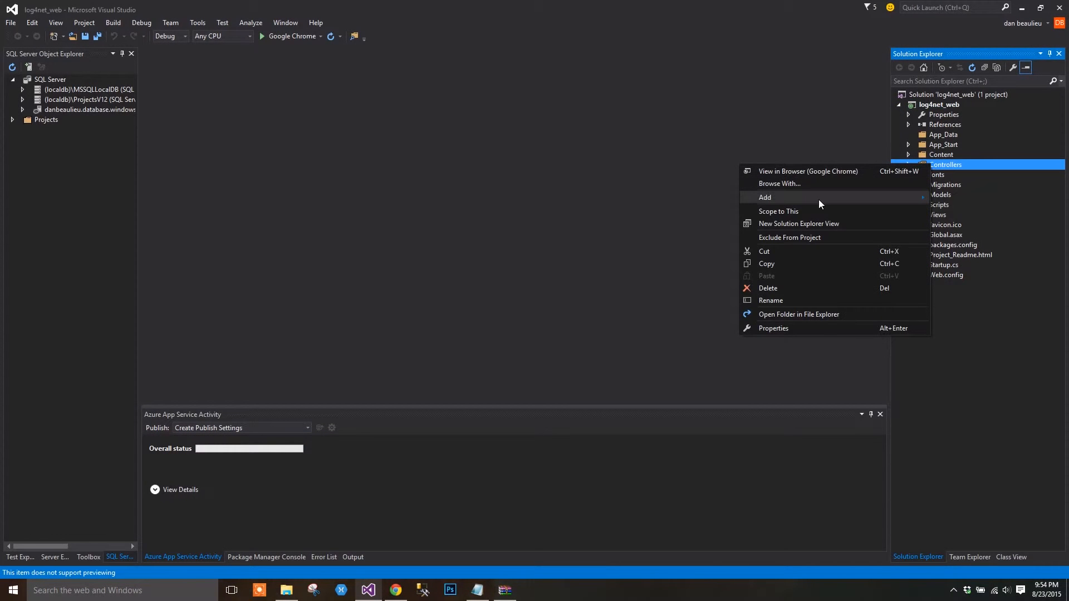
{"action": "left_click", "coordinate": [764, 197]}
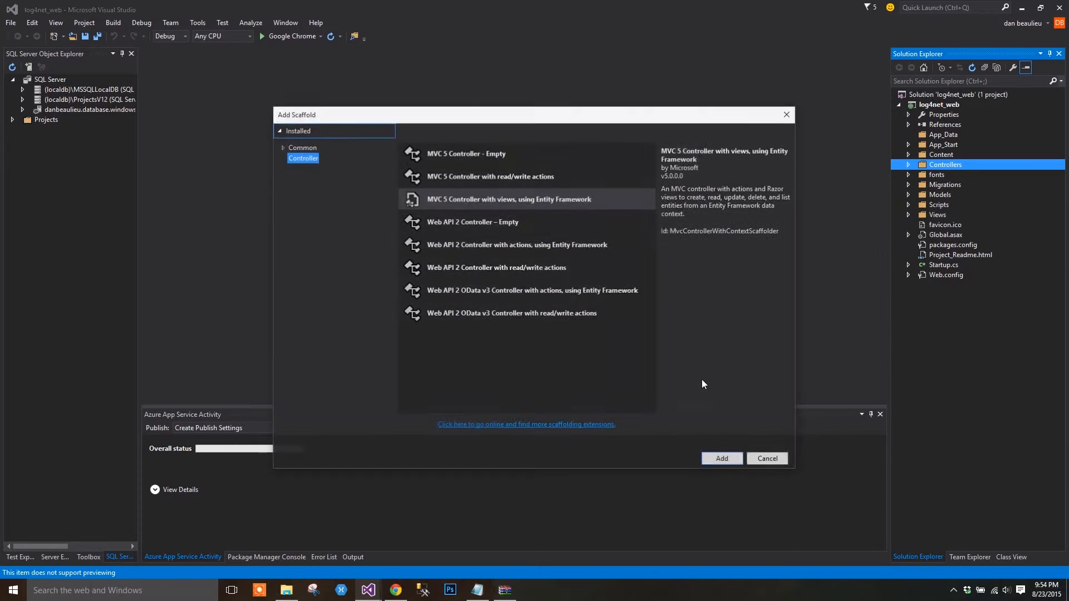
{"action": "left_click", "coordinate": [508, 199]}
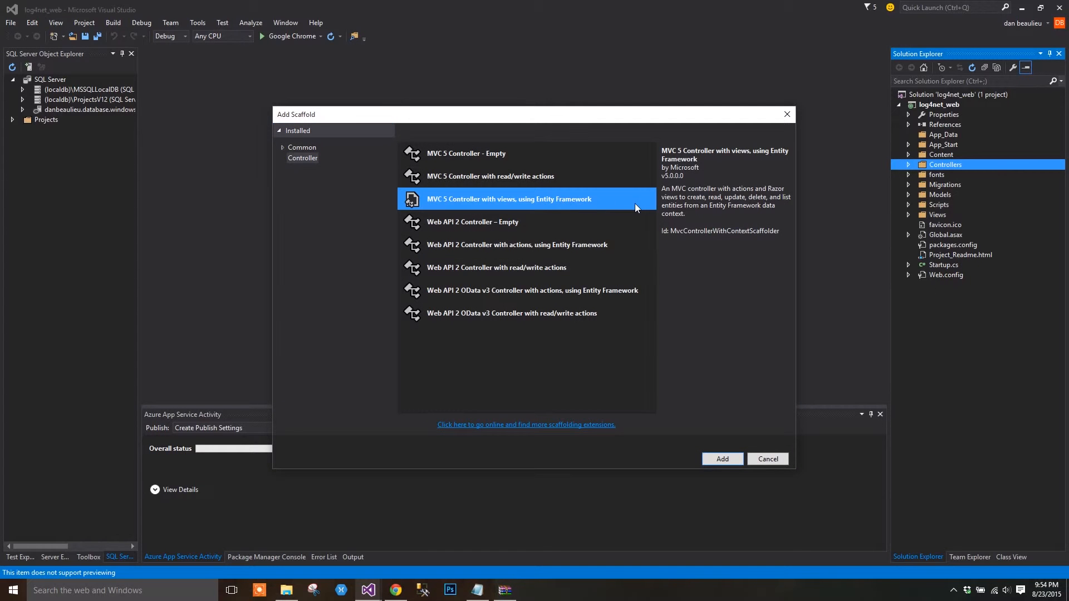
{"action": "mouse_move", "coordinate": [674, 252]}
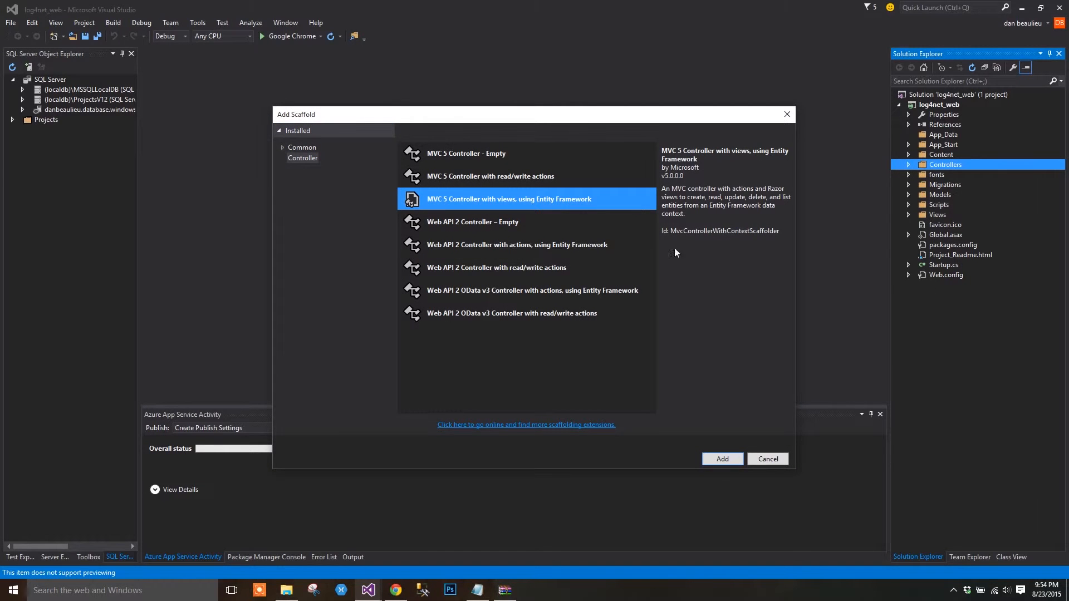
{"action": "left_click", "coordinate": [767, 458]}
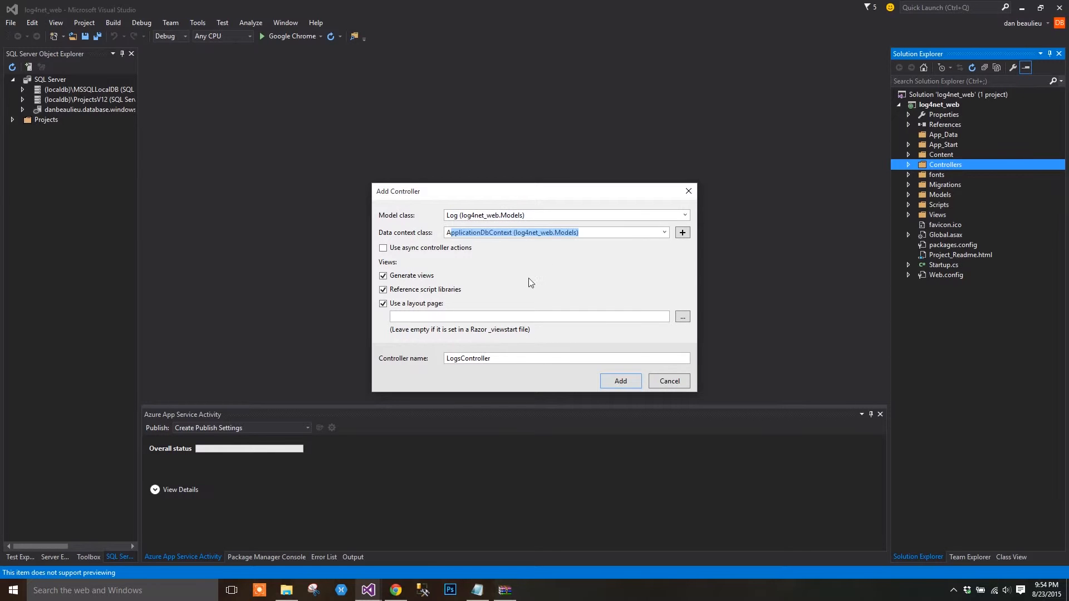
Choose Views/Shared/_Layout.cshtml as the layout and generate LogsController with its Log views
{"action": "left_click", "coordinate": [681, 316]}
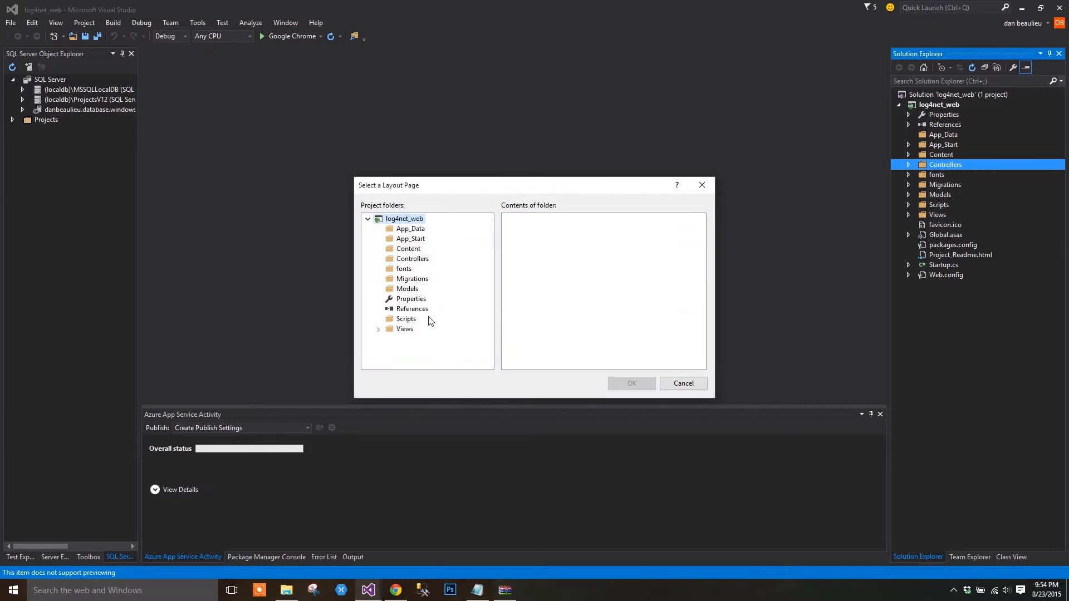
{"action": "left_click", "coordinate": [404, 328]}
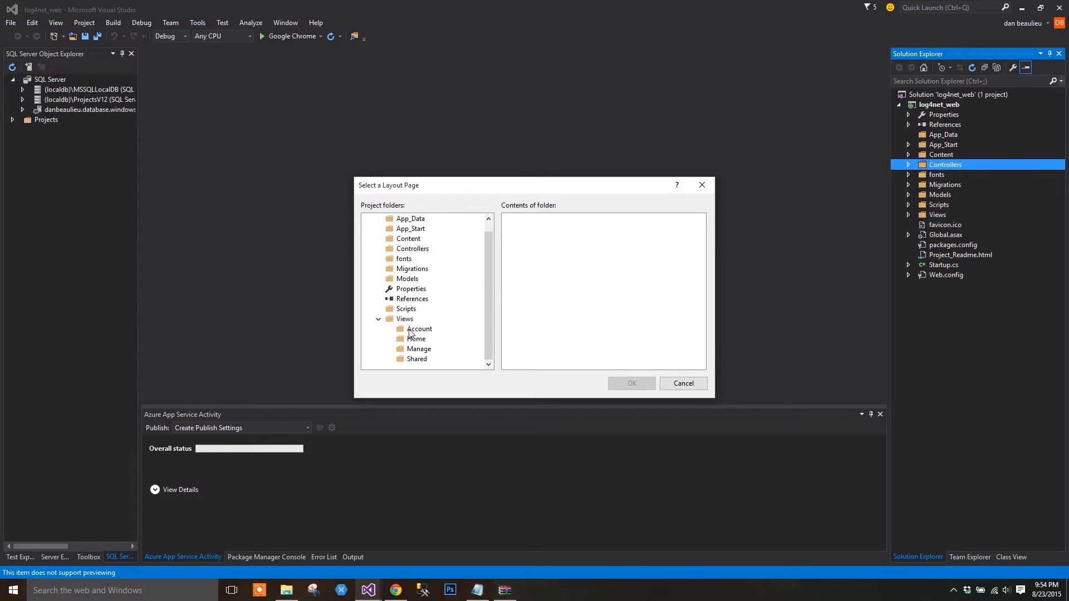
{"action": "left_click", "coordinate": [630, 383]}
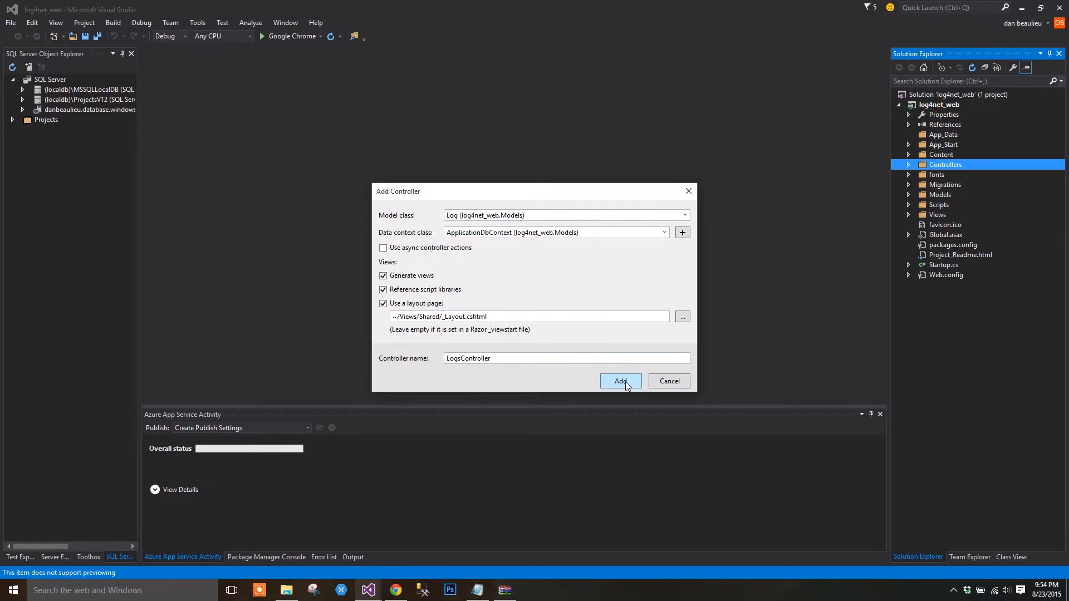
{"action": "left_click", "coordinate": [620, 381]}
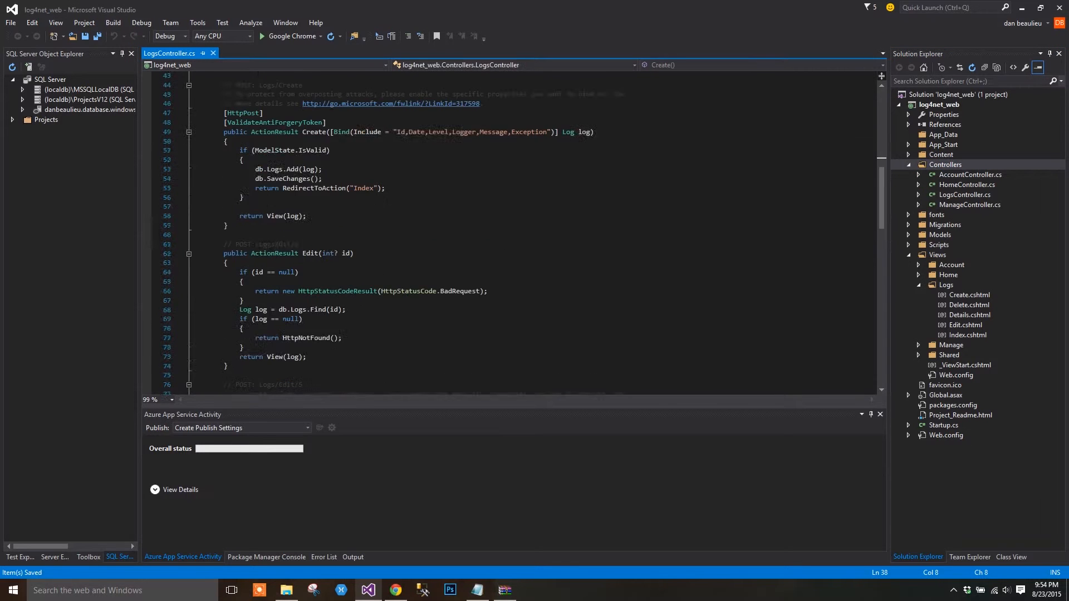
Permanently delete the Create, Delete, Edit and Index views under Views/Logs, keeping Details.cshtml
{"action": "scroll", "scroll_direction": "down", "scroll_amount": 3}
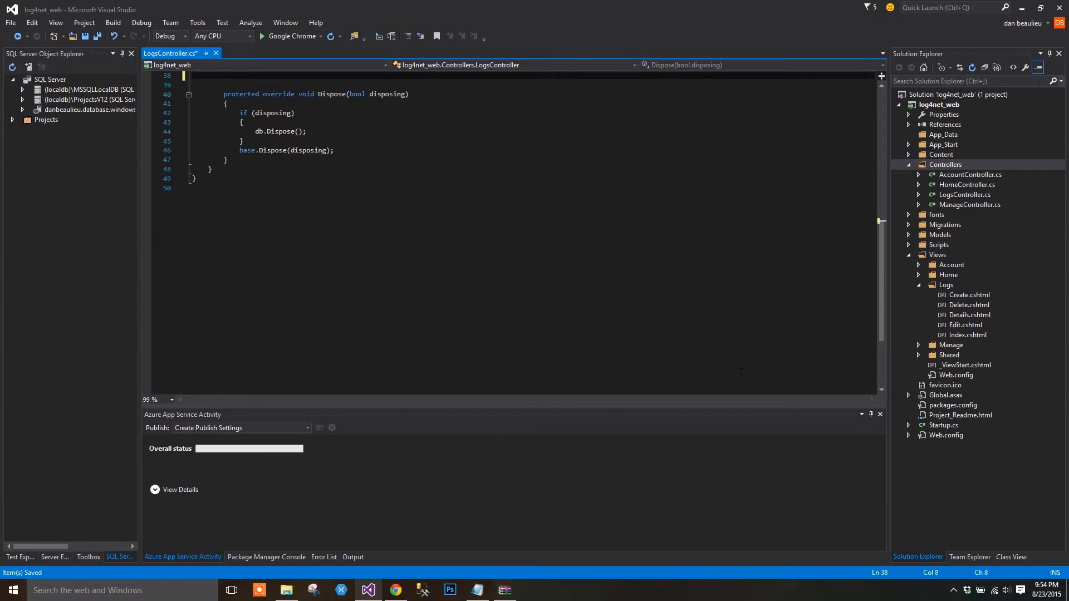
{"action": "scroll", "scroll_direction": "up", "scroll_amount": 3}
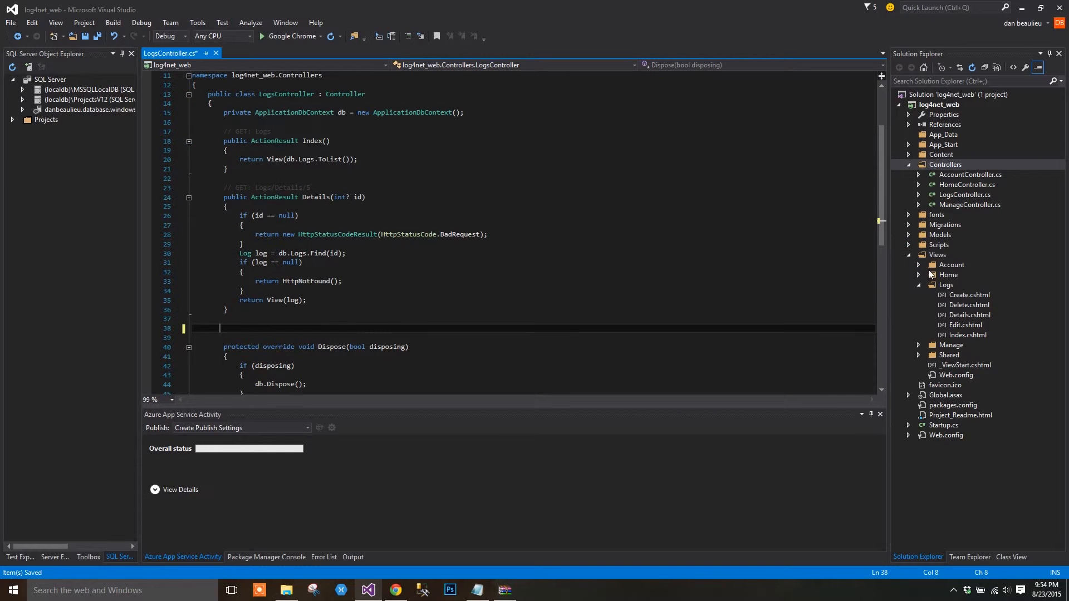
{"action": "left_click", "coordinate": [967, 294]}
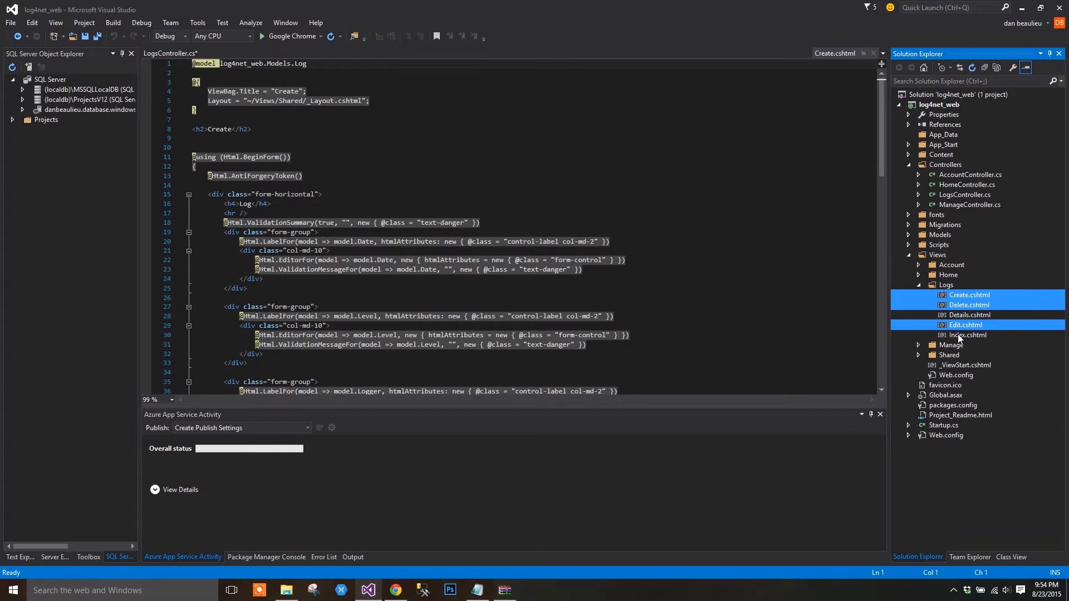
{"action": "key", "text": "Delete"}
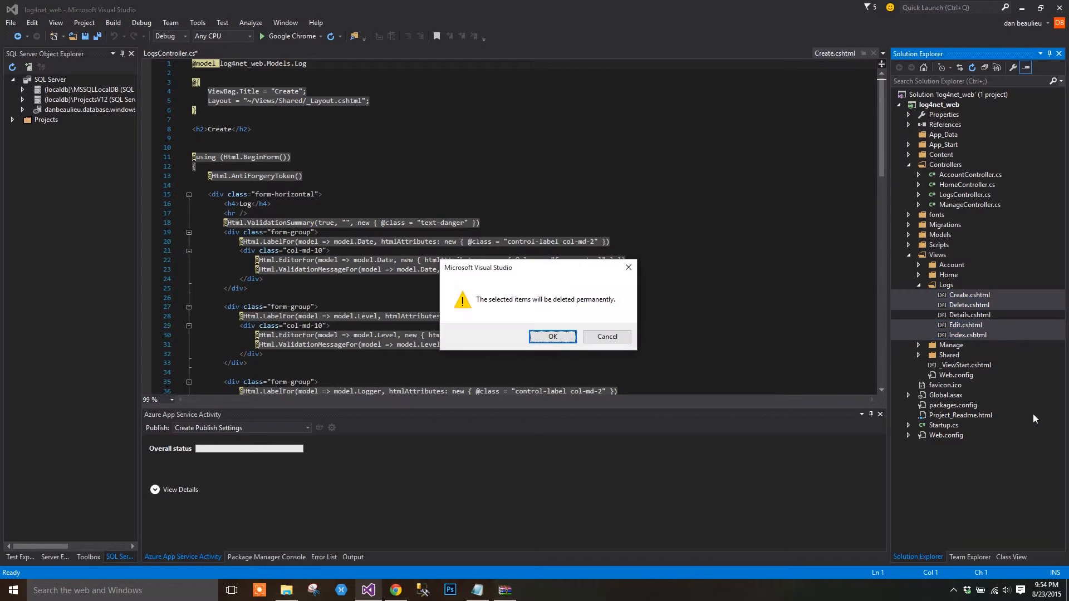
{"action": "left_click", "coordinate": [552, 336]}
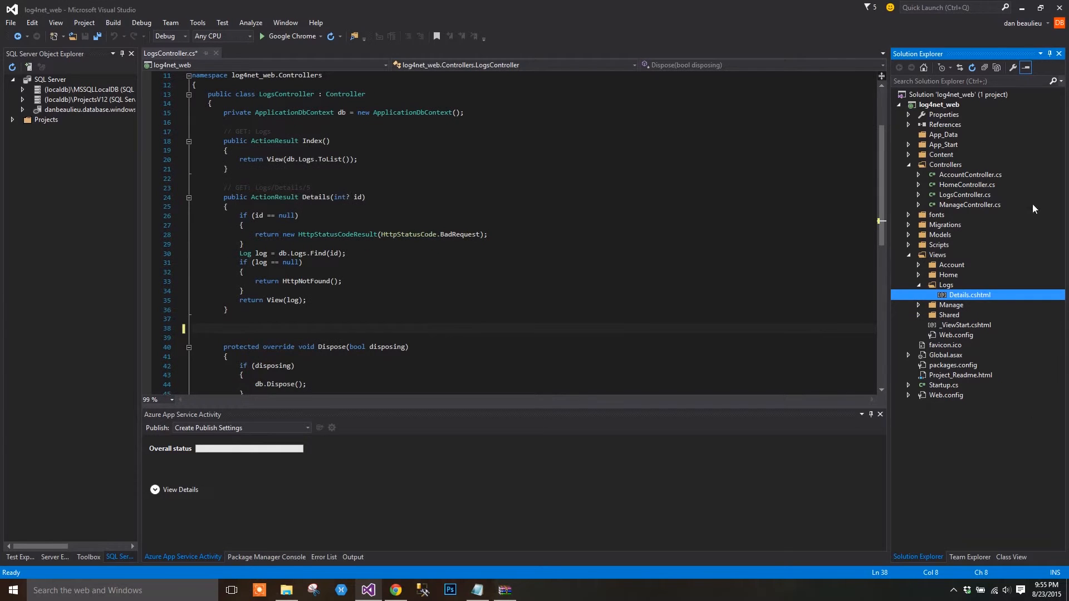
{"action": "mouse_move", "coordinate": [968, 299]}
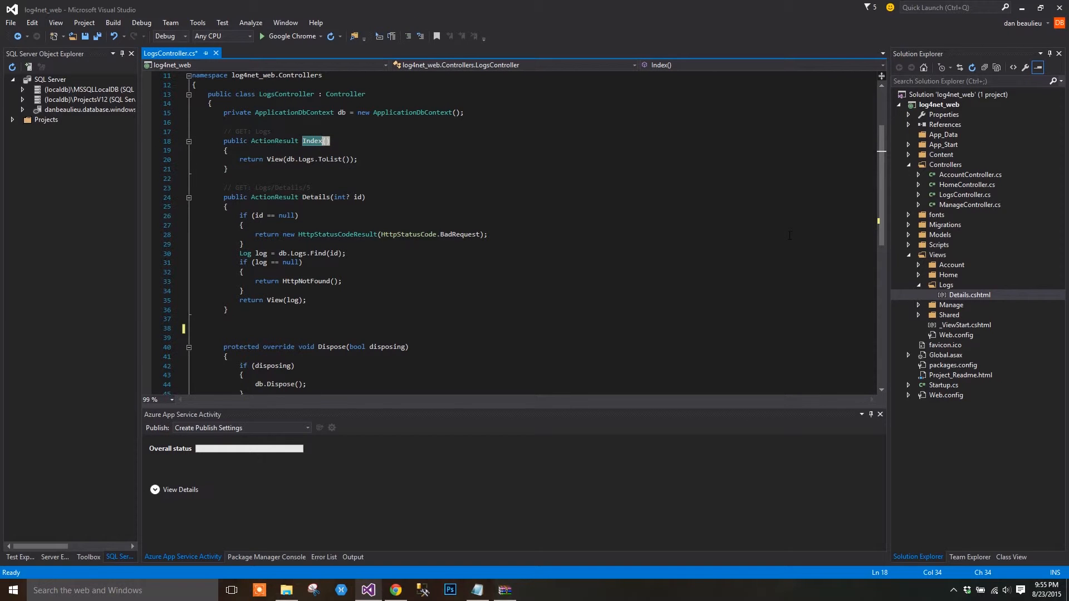
Rename Index to GetLogs returning PartialView("~/Views/Logs/_GetLogs.cshtml") with logs ordered by date descending
{"action": "type", "text": "GetLogs"}
{"action": "left_click", "coordinate": [298, 159]}
{"action": "type", "text": "Partial"}
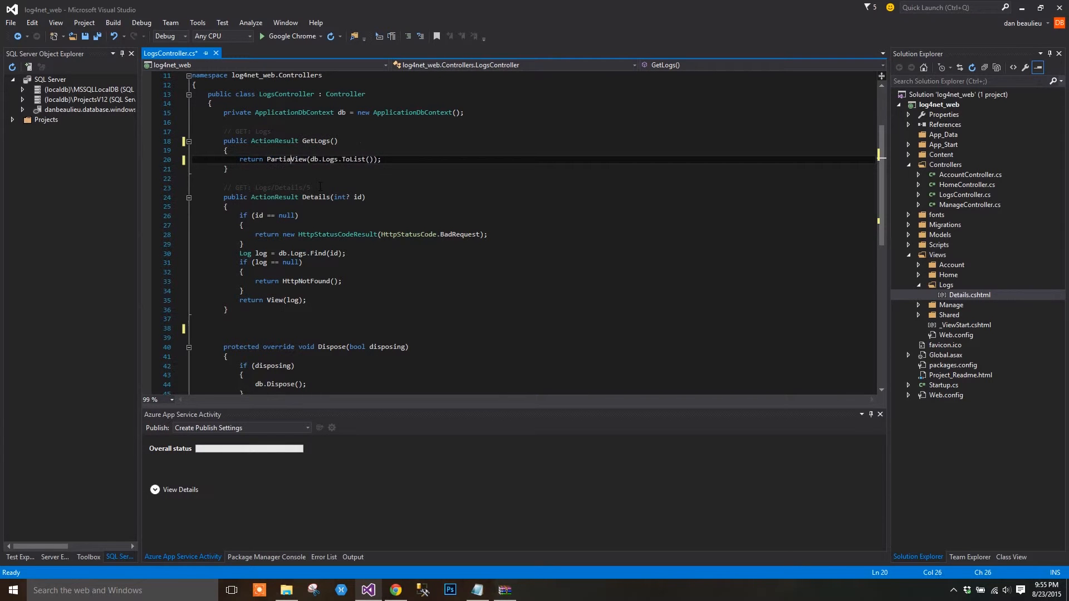
{"action": "double_click", "coordinate": [289, 160]}
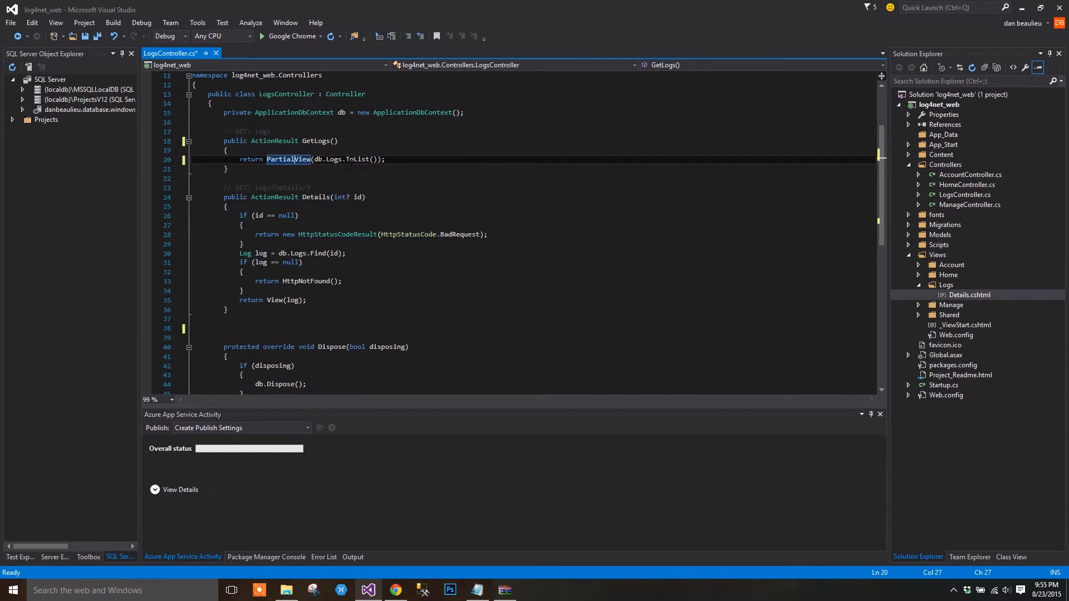
{"action": "type", "text": ".OrderByDescending(d=>d.Date"}
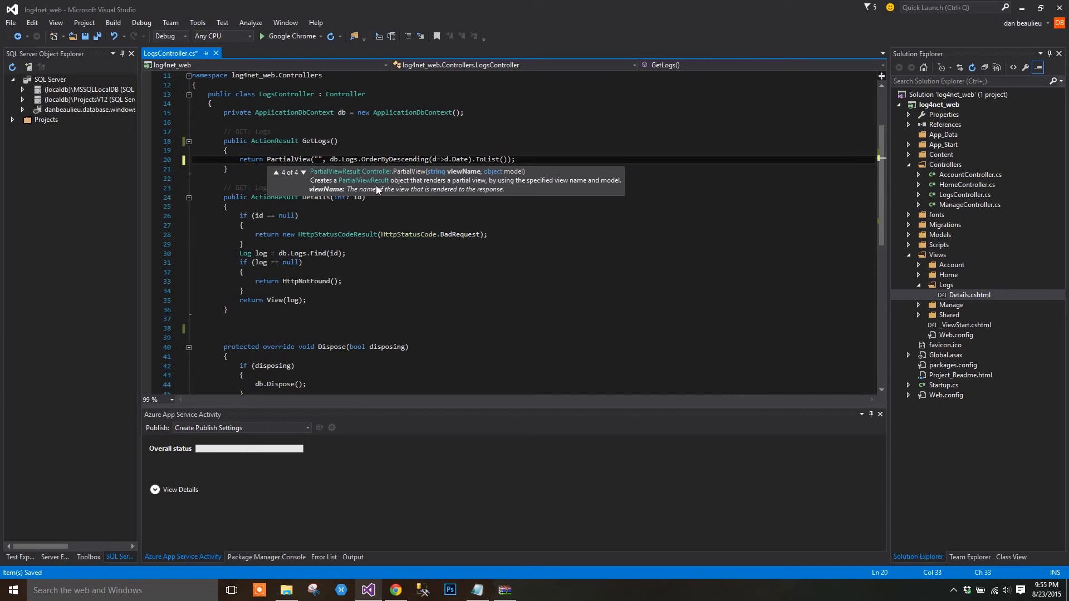
{"action": "type", "text": "~/Views/Logs/-GetLogs.cshtml"}
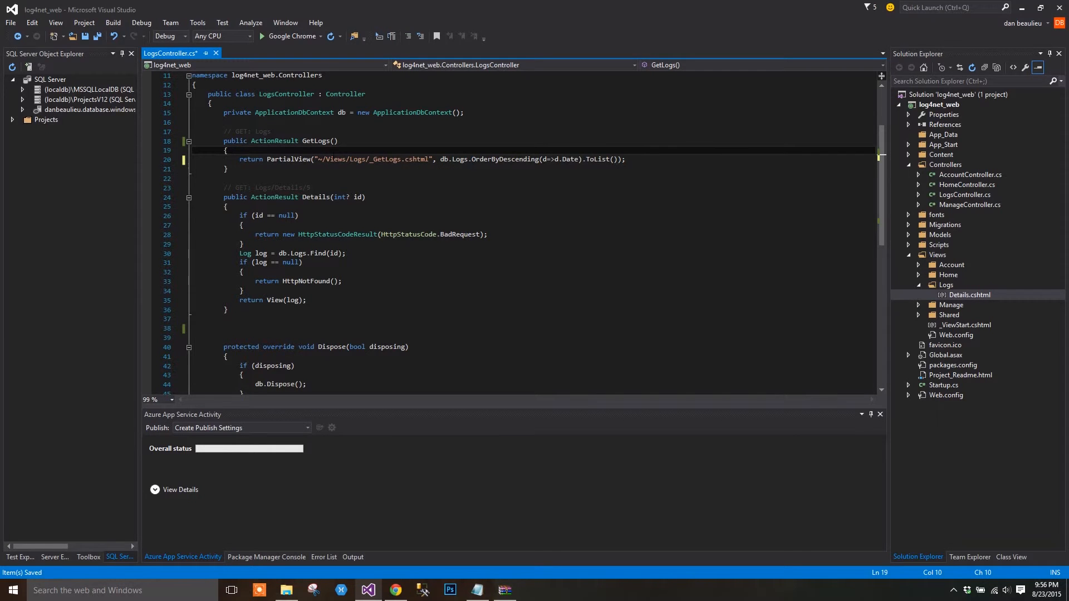
{"action": "double_click", "coordinate": [315, 142]}
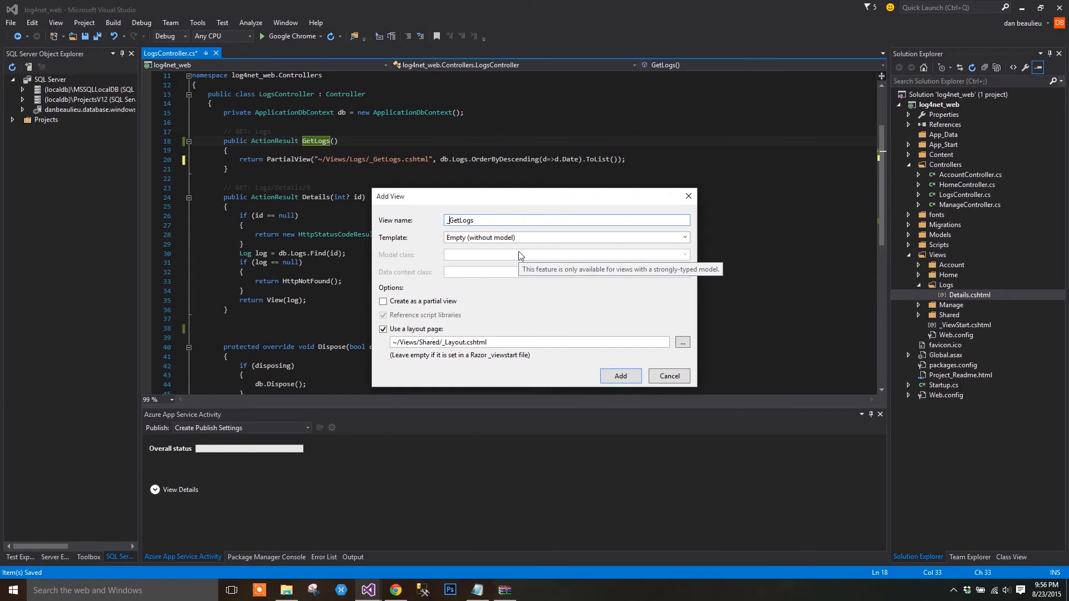
Create the _GetLogs partial view with the List template and Log model class
{"action": "left_click", "coordinate": [383, 300]}
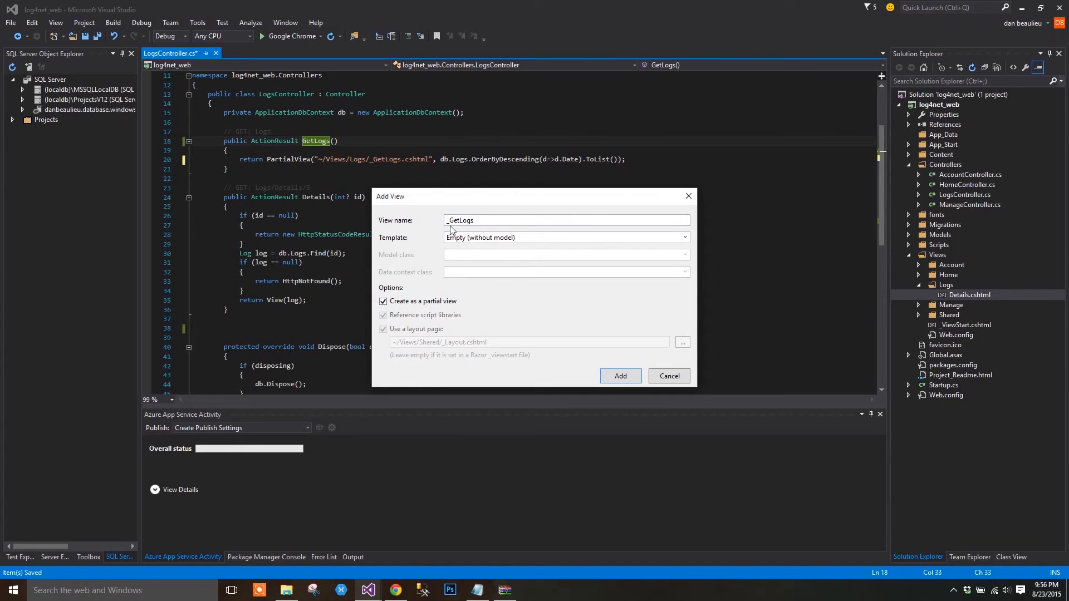
{"action": "left_click", "coordinate": [684, 237]}
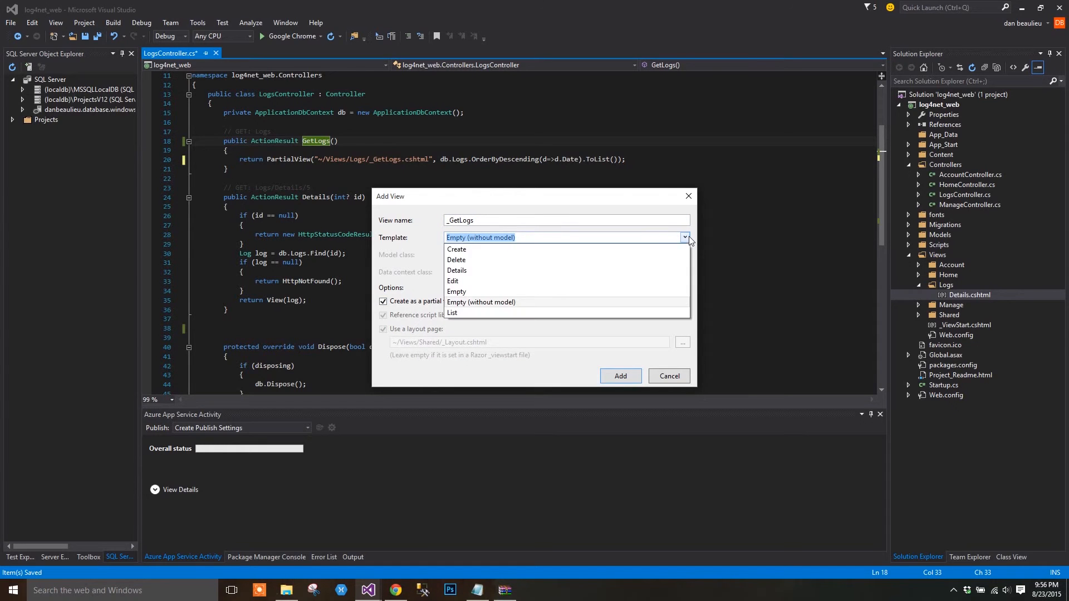
{"action": "left_click", "coordinate": [452, 313]}
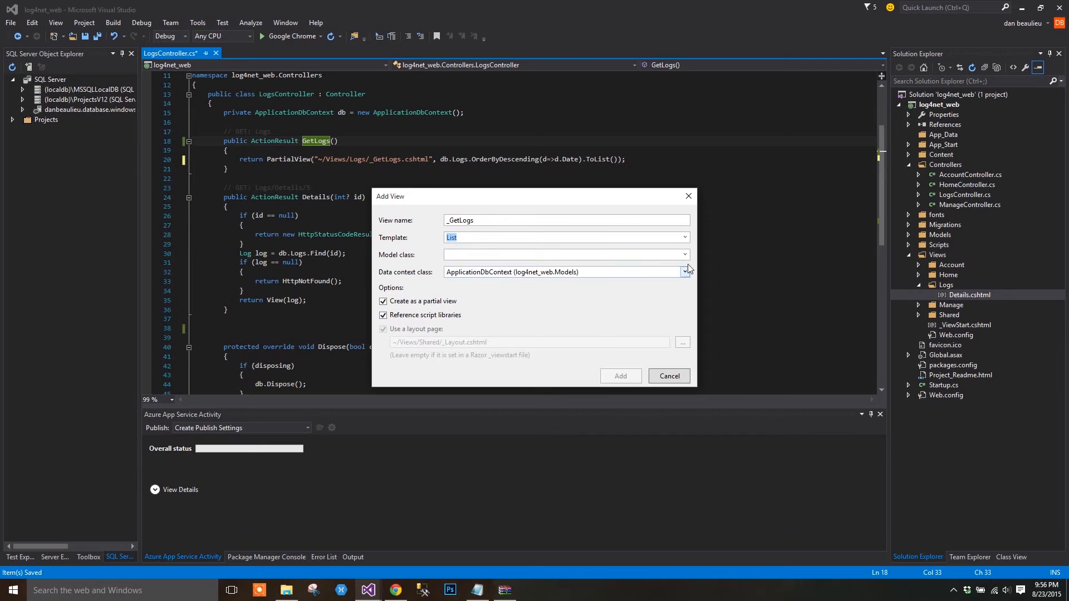
{"action": "left_click", "coordinate": [684, 254]}
{"action": "type", "text": "Log (log4net_web.Models)"}
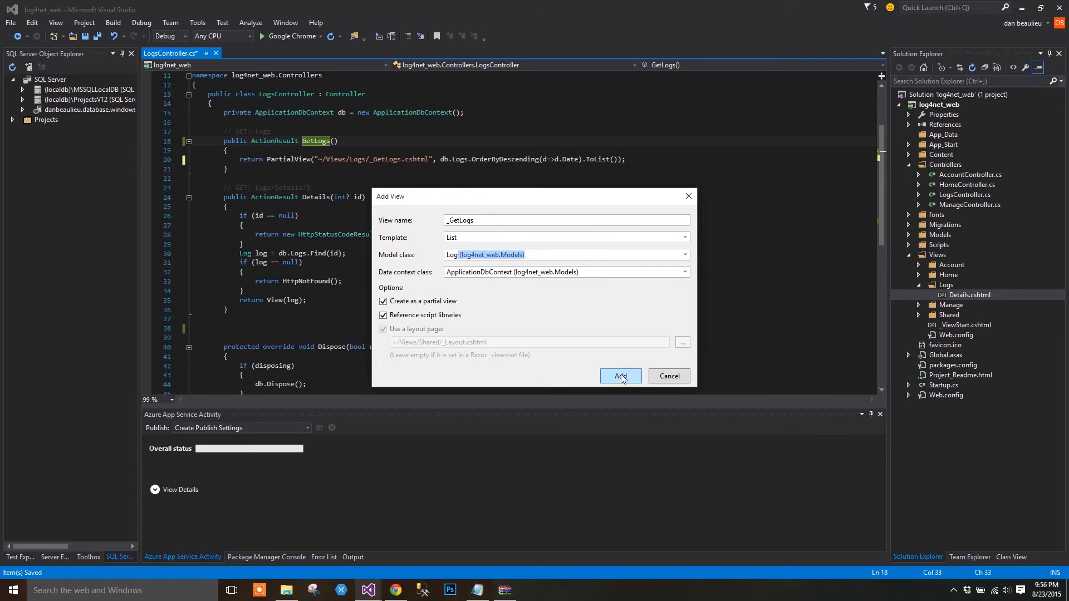
{"action": "left_click", "coordinate": [619, 377]}
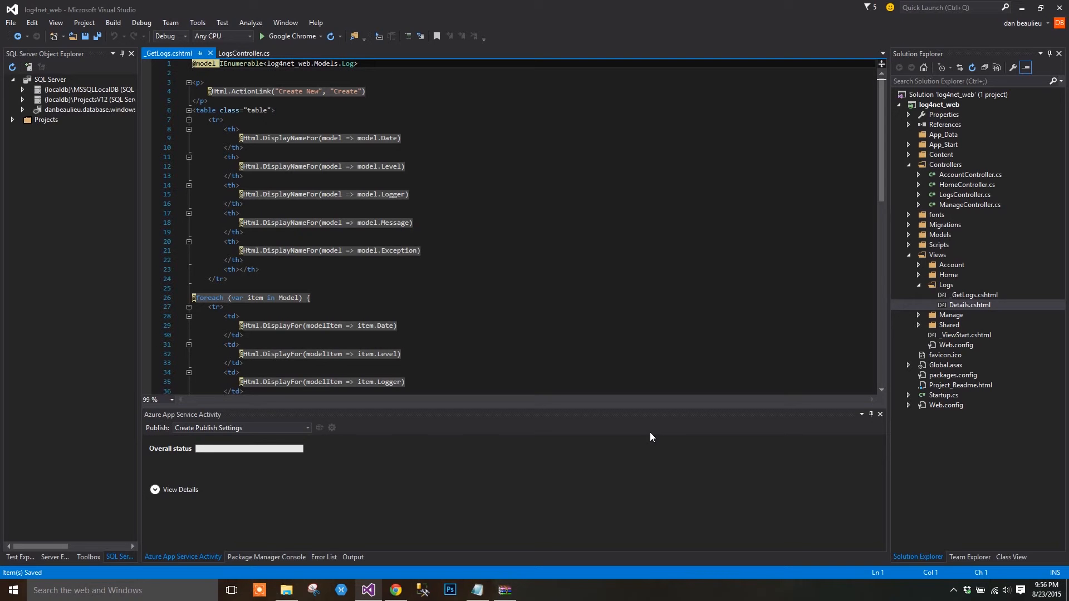
Show Views/Home/Index.cshtml in the editor
{"action": "left_click", "coordinate": [409, 193]}
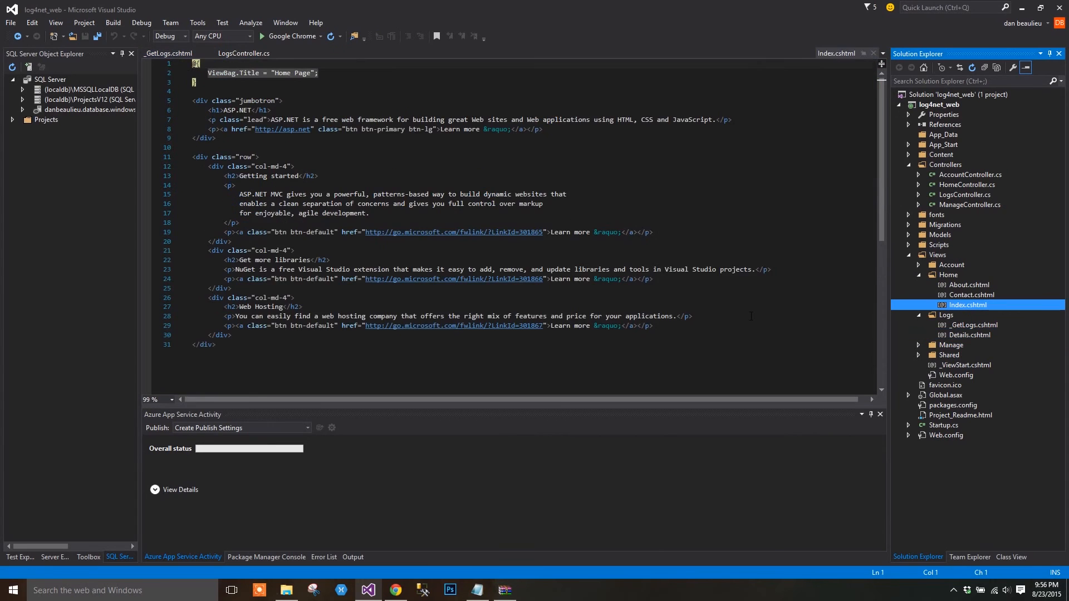
{"action": "key", "text": "ctrl+a"}
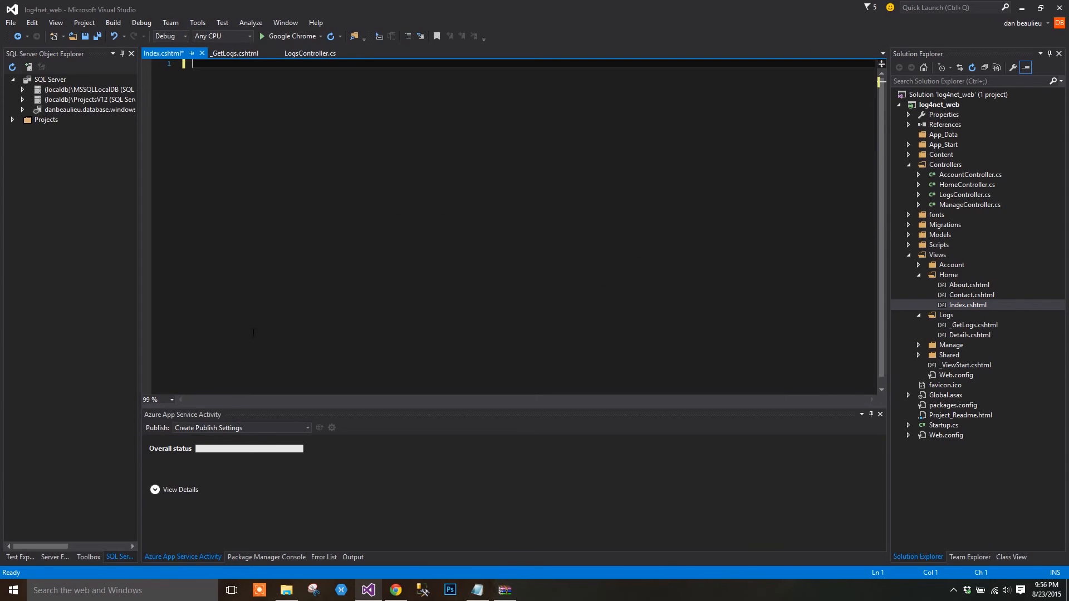
{"action": "left_click", "coordinate": [394, 590]}
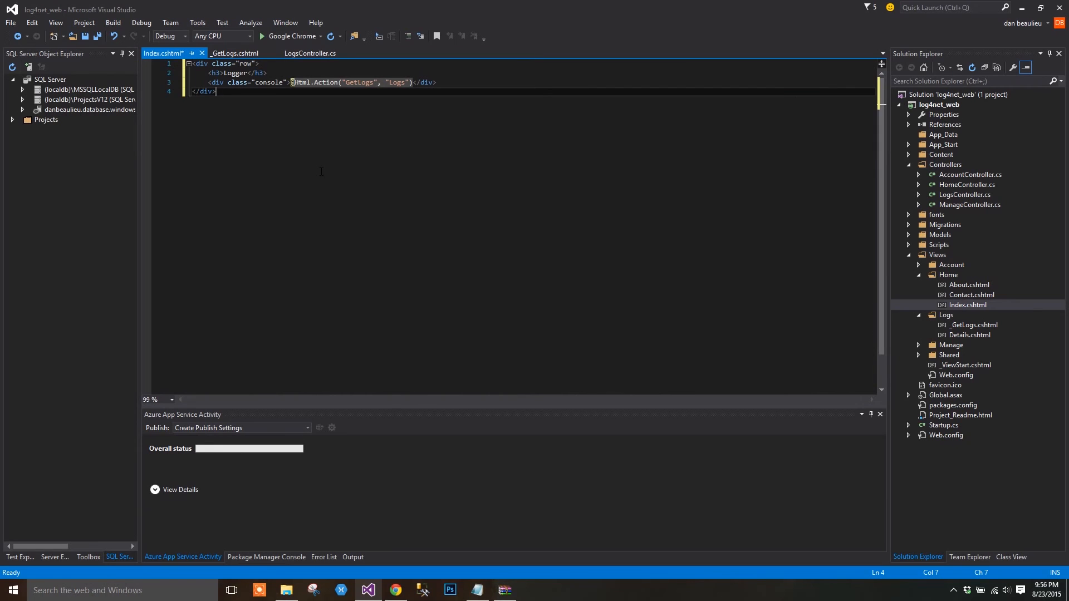
{"action": "key", "text": "ctrl+s"}
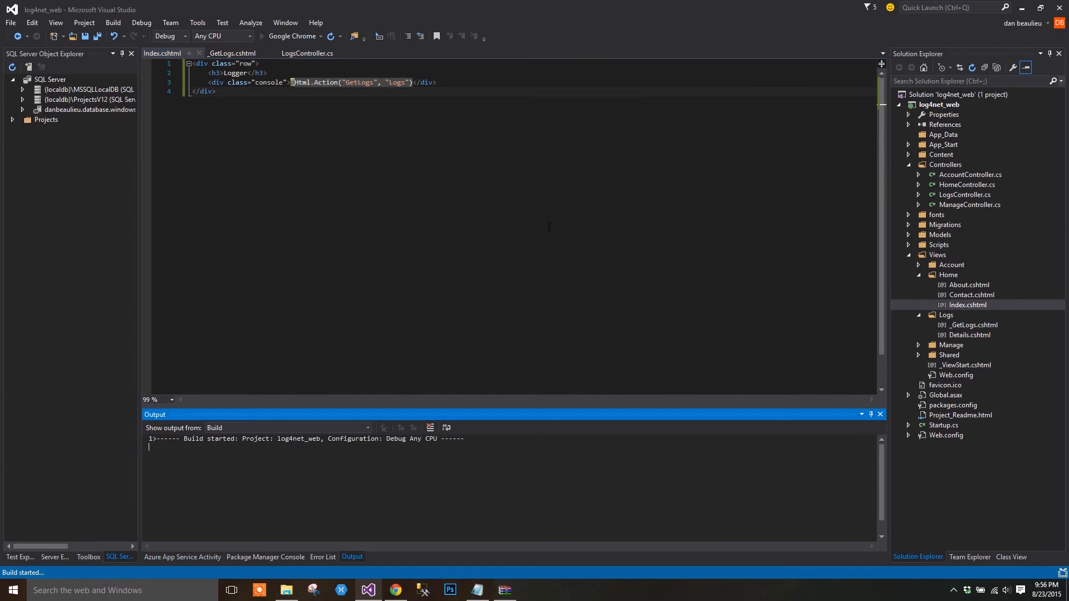
Build and launch the site in Google Chrome
{"action": "left_click", "coordinate": [262, 35]}
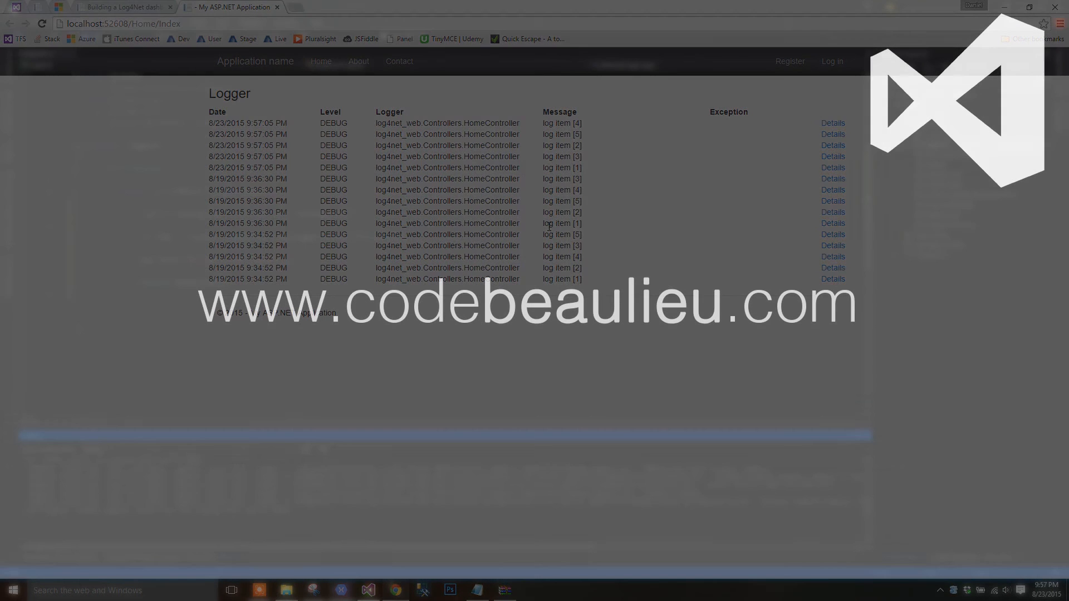
View the Logger table of DEBUG log entries with Details links on the home page
{"action": "left_click", "coordinate": [366, 590]}
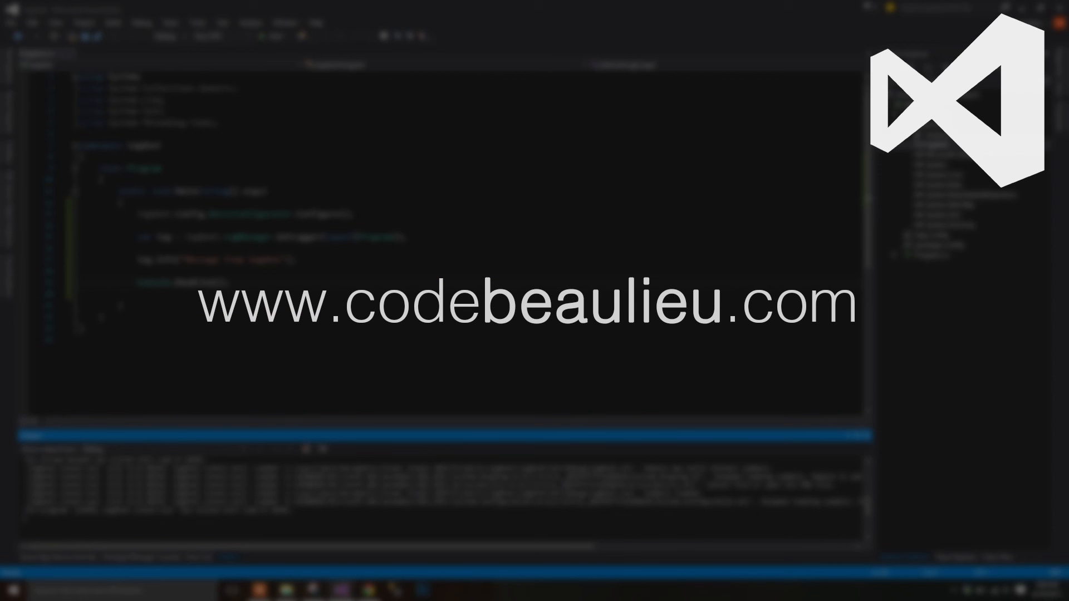